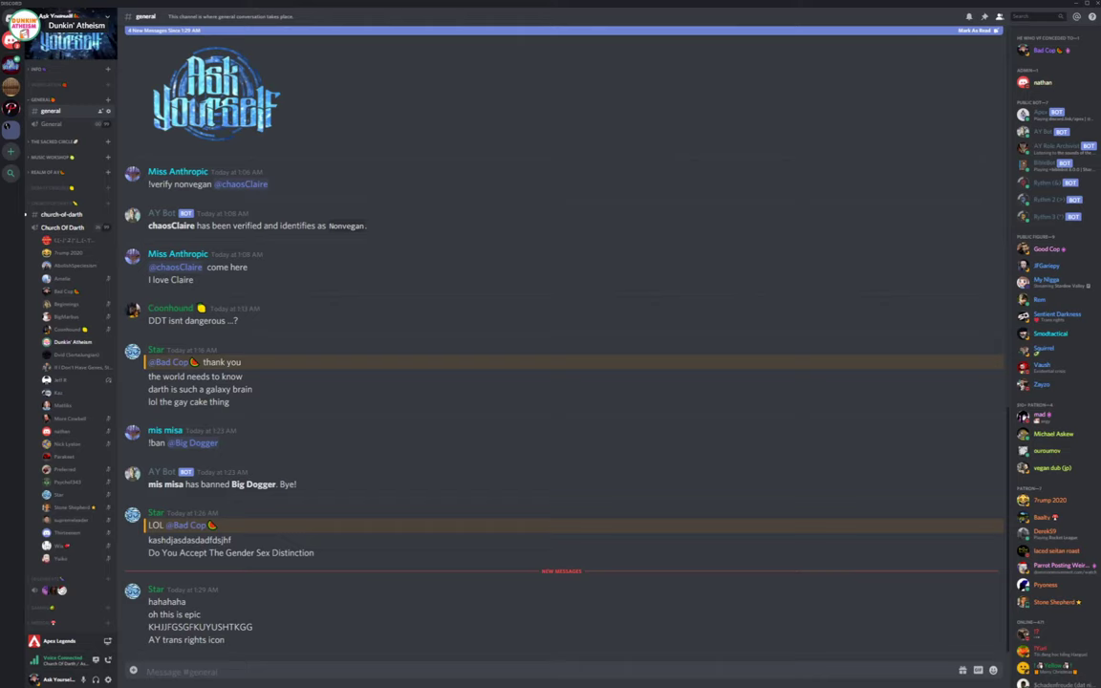
left_click(61, 214)
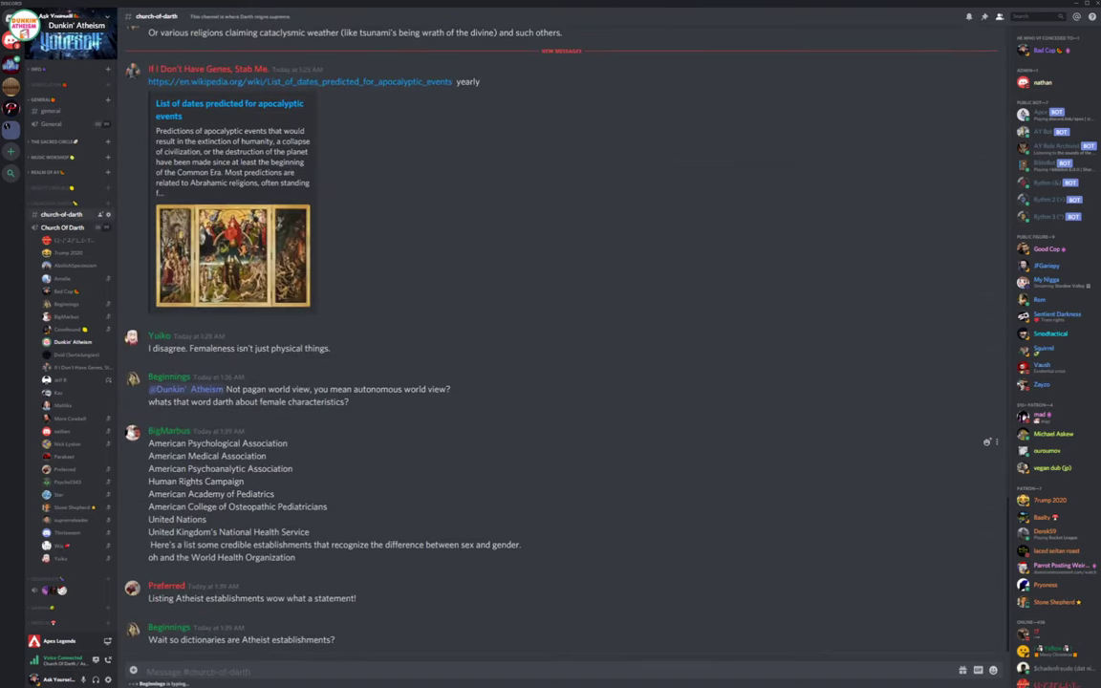
left_click_drag(149, 444, 294, 468)
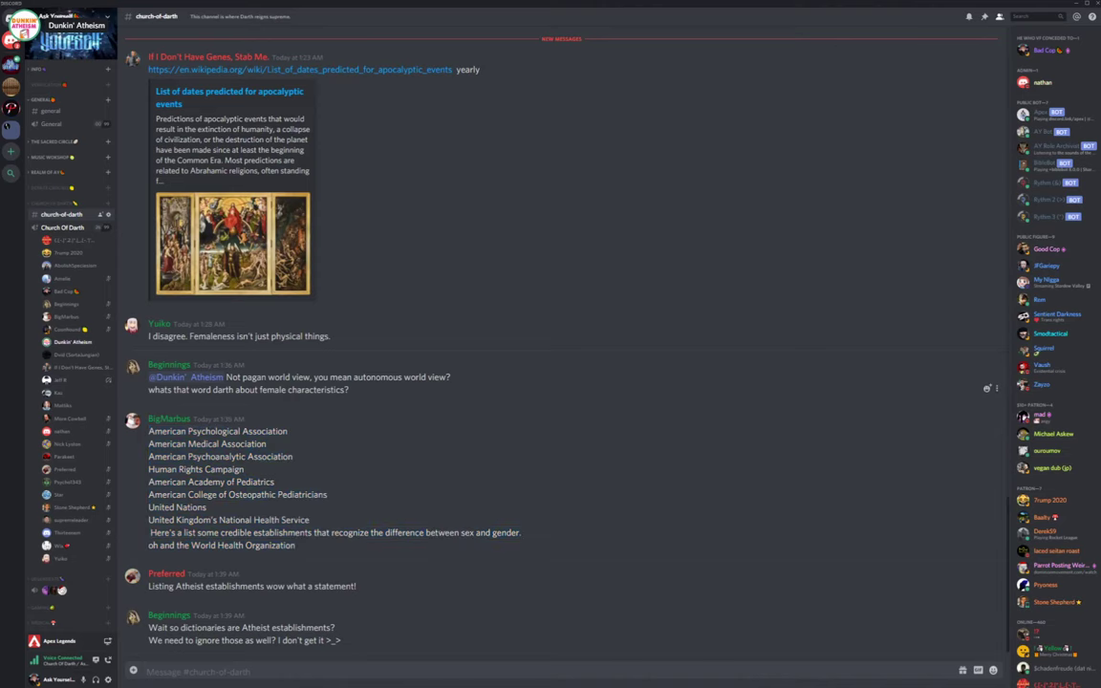
left_click(49, 111)
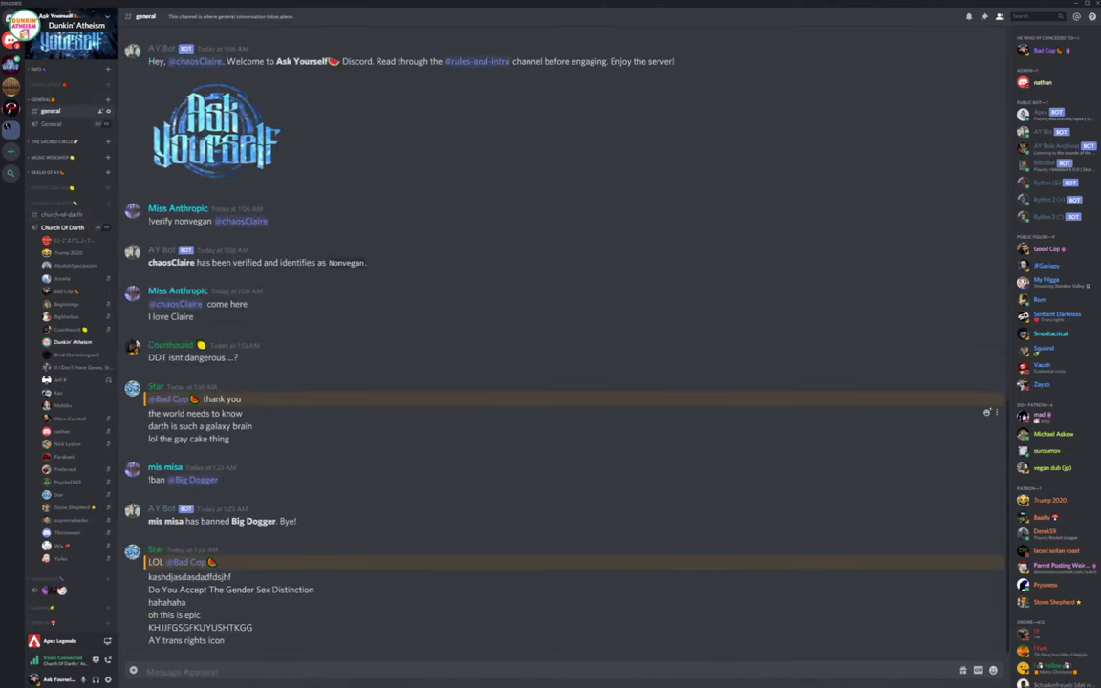